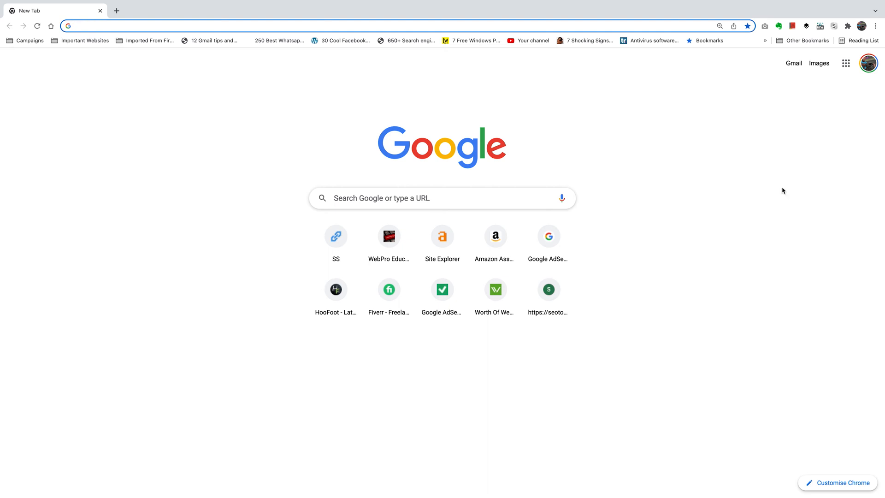
mouse_move(835, 120)
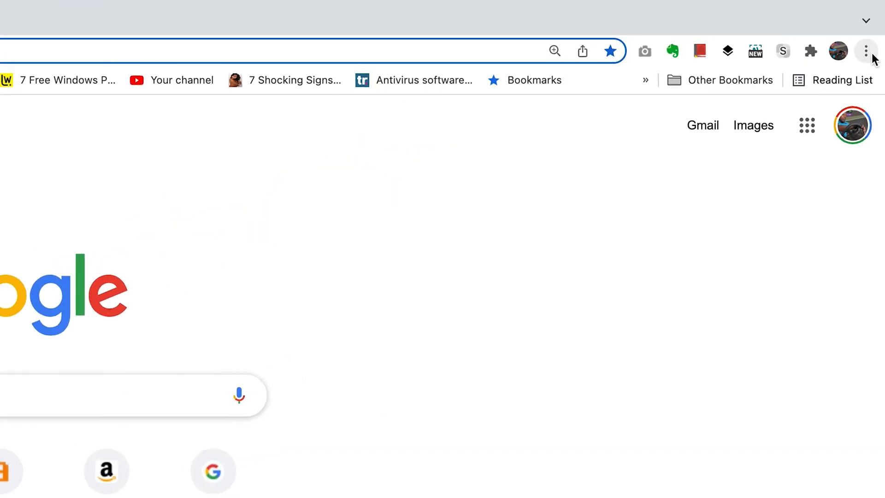
Step: Show Chrome's main menu so the Bookmarks submenu can be reached
left_click(867, 51)
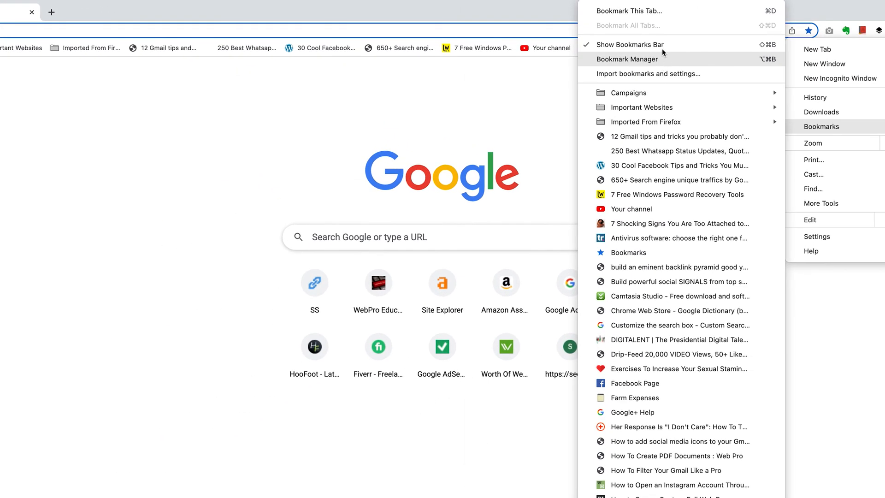
mouse_move(627, 59)
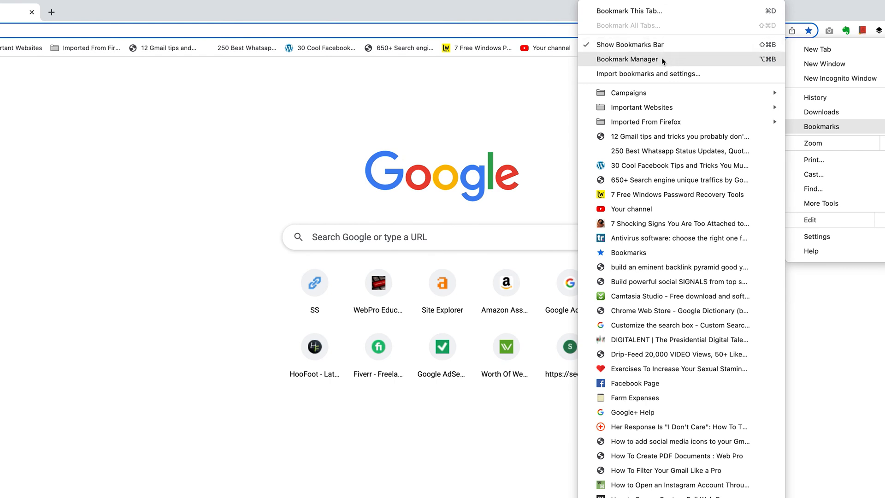
mouse_move(665, 61)
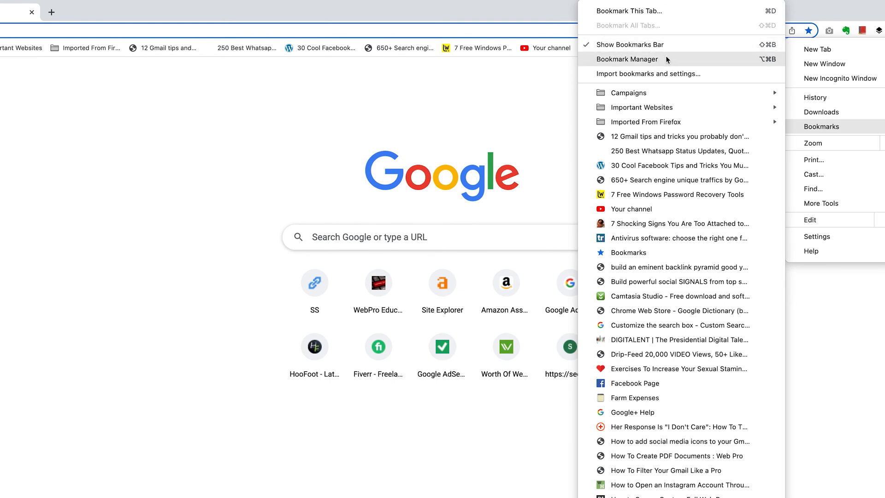
mouse_move(715, 82)
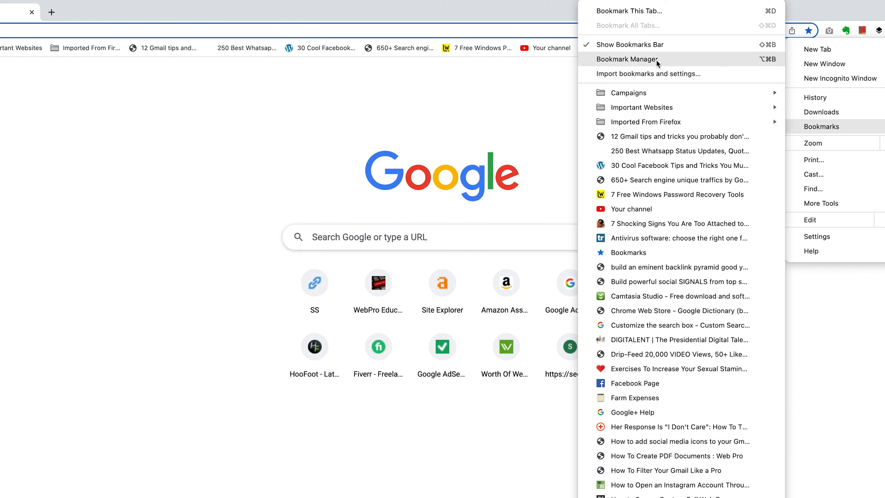
mouse_move(665, 60)
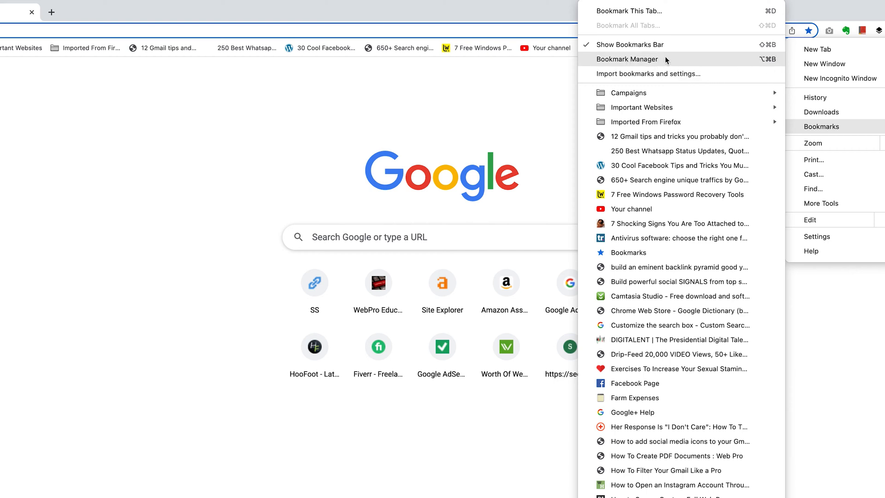
Step: Launch Bookmark Manager, then start entering chrome://bookmarks in a new tab
left_click(627, 59)
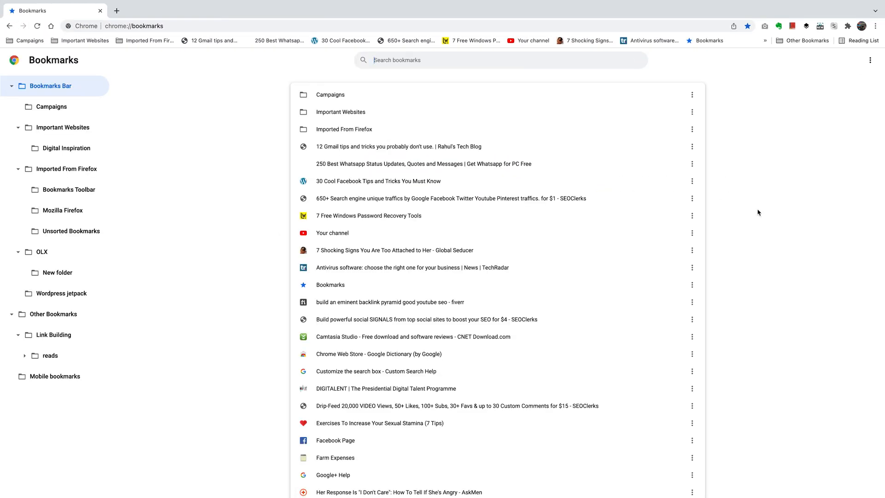
mouse_move(315, 236)
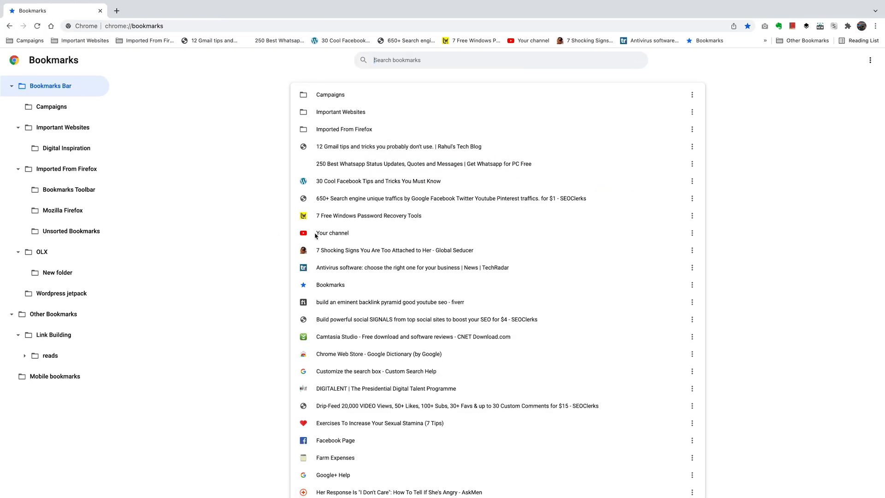
mouse_move(225, 168)
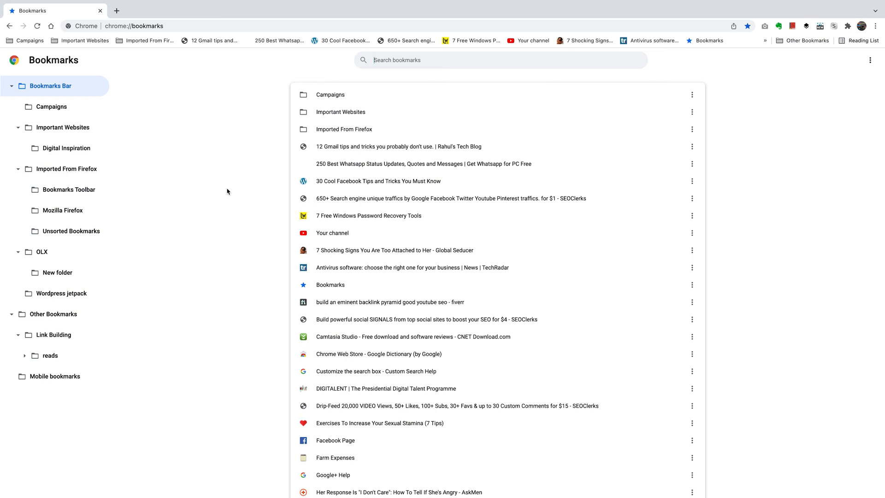
left_click(116, 10)
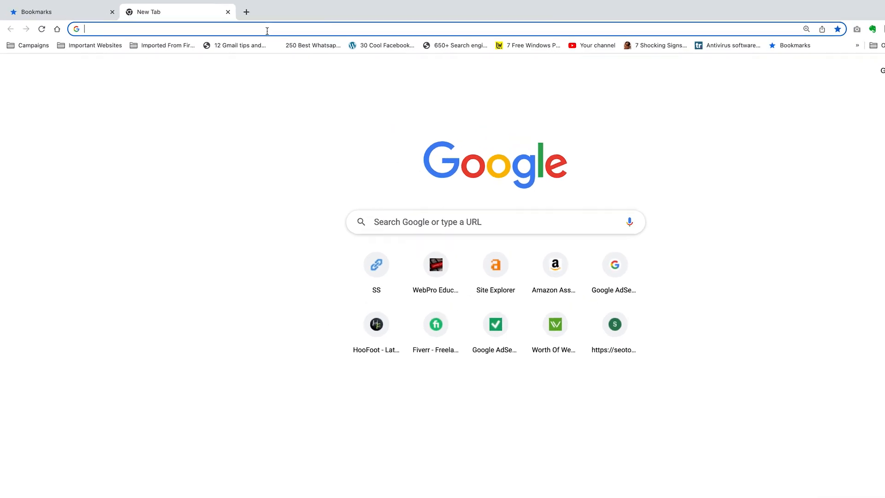
type("chrome://bookmarks")
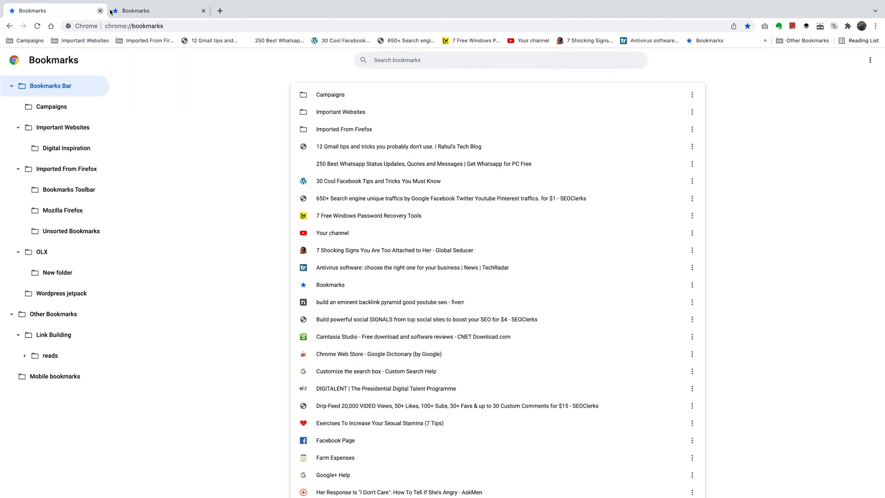
Step: Close the duplicate bookmarks tab and reveal the Organise menu with Export
left_click(158, 11)
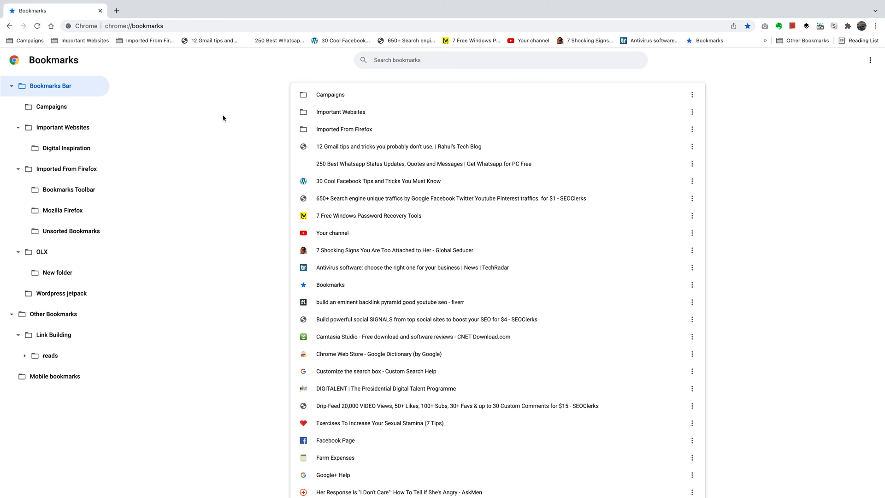
mouse_move(258, 189)
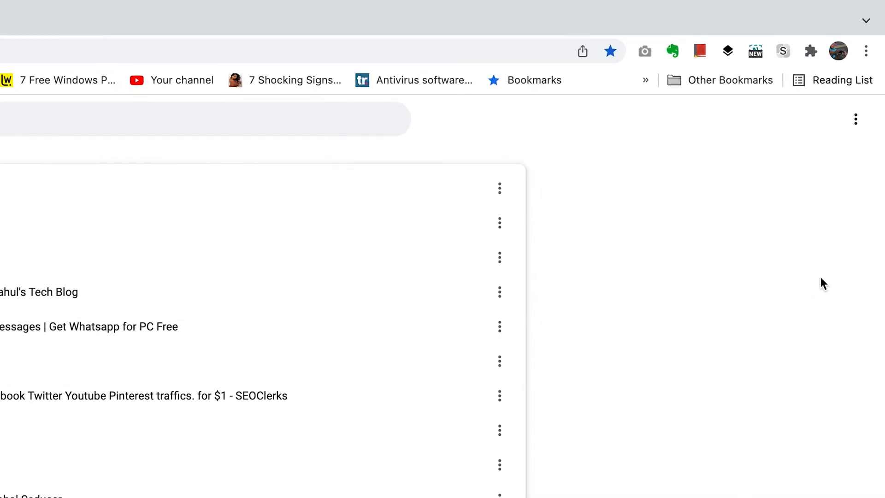
mouse_move(855, 119)
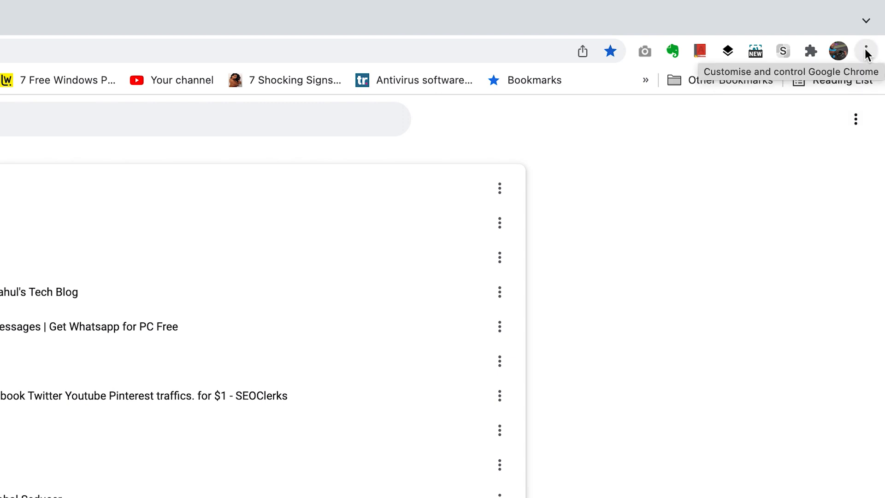
mouse_move(855, 119)
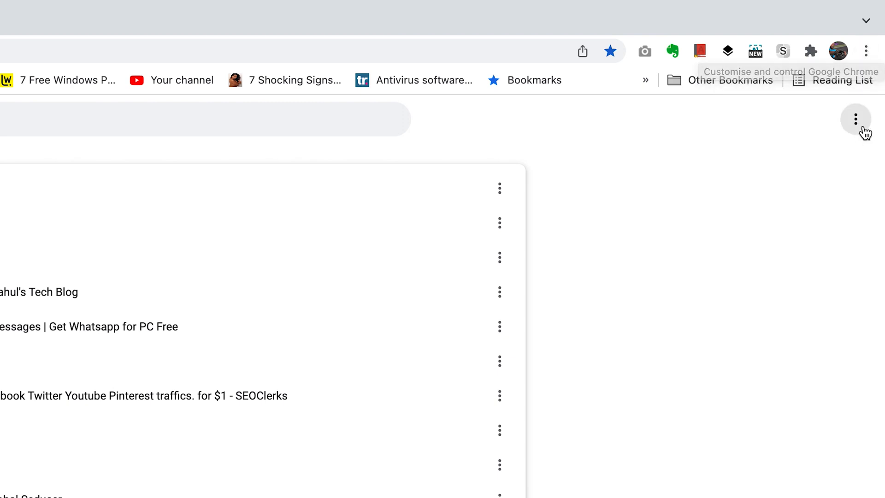
mouse_move(849, 149)
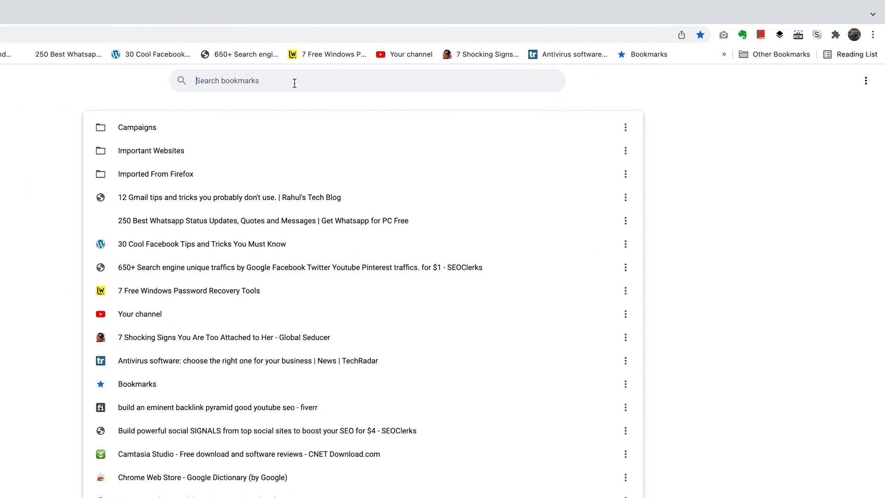
mouse_move(866, 81)
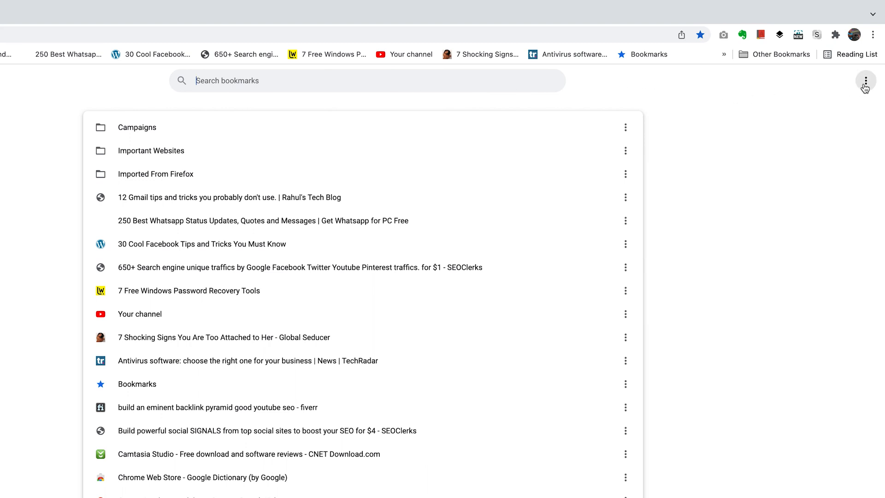
left_click(866, 81)
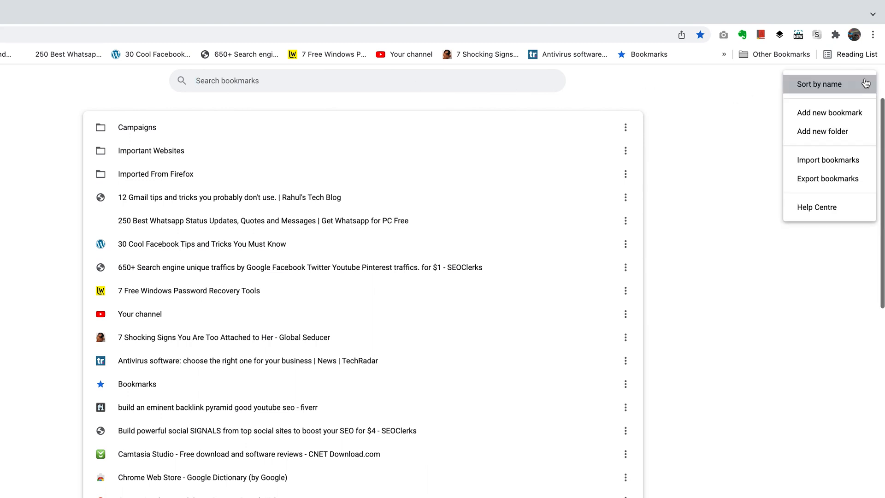
mouse_move(843, 182)
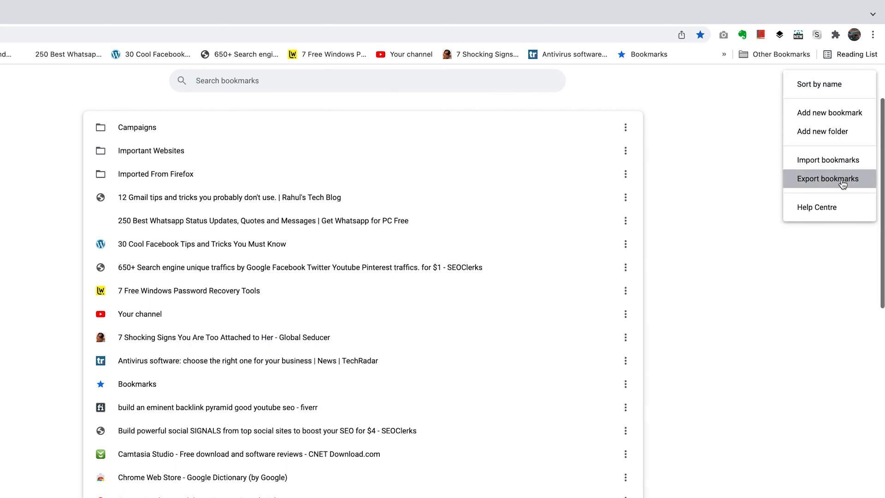
Step: Export bookmarks to the Desktop under the name 'My chrome bookmarks'
left_click(829, 178)
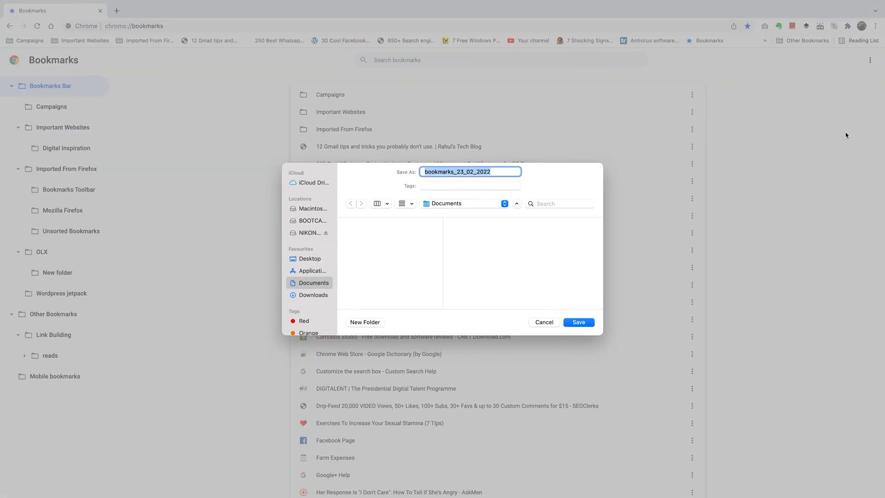
mouse_move(481, 275)
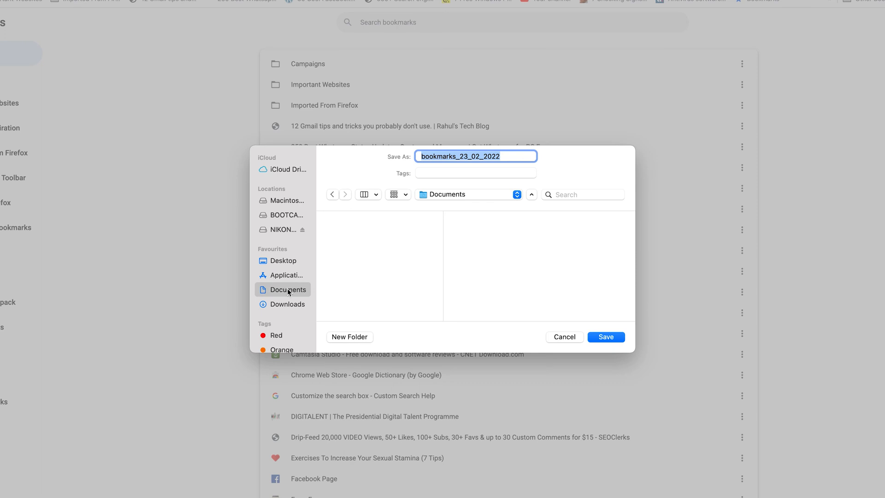
left_click(283, 260)
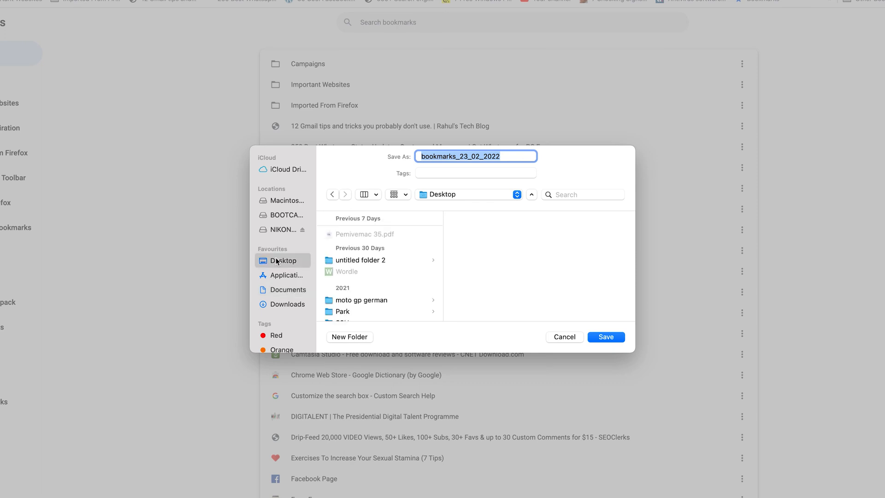
mouse_move(284, 321)
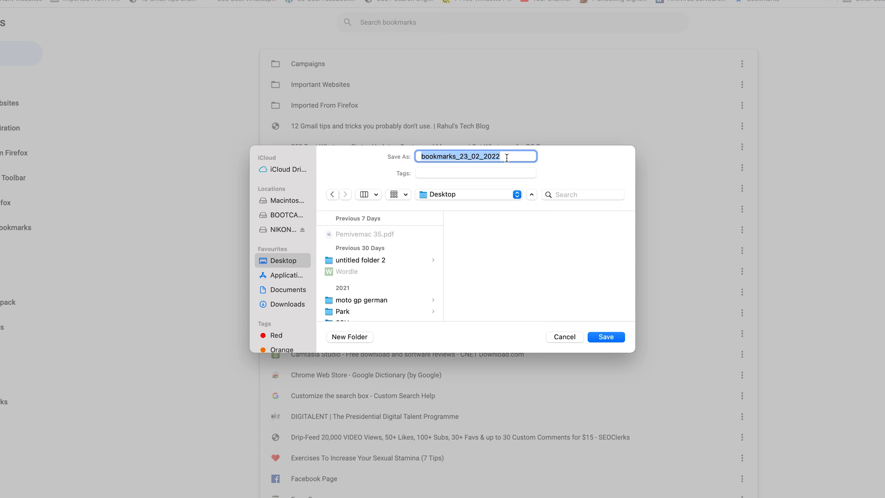
type("My chrome bookma")
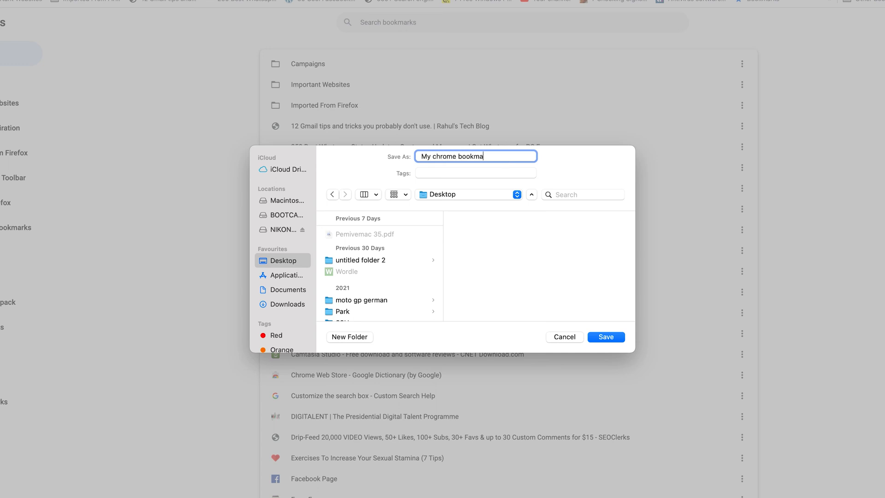
type("rks")
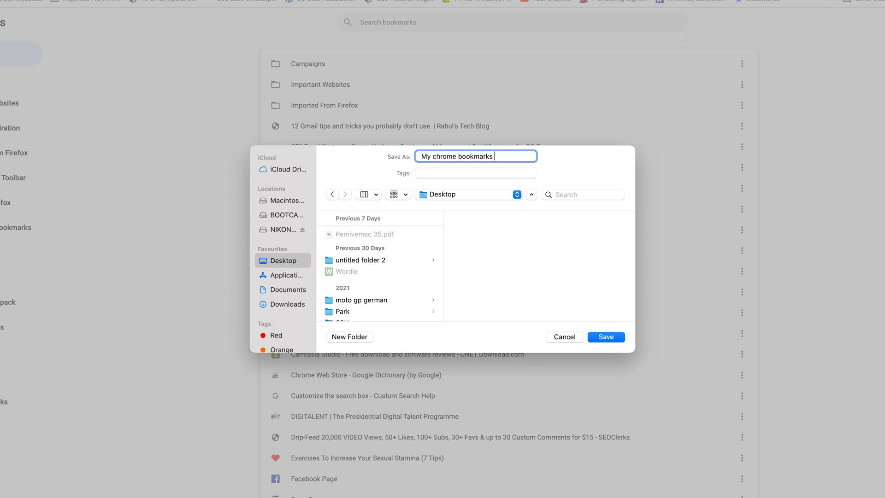
mouse_move(262, 283)
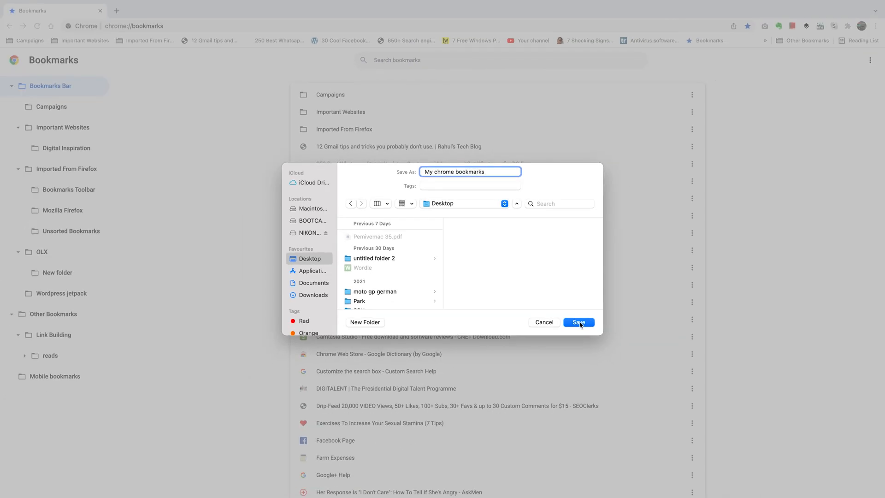
Step: Save 'My chrome bookmarks.html' and move its icon to the top centre of the desktop
left_click(578, 322)
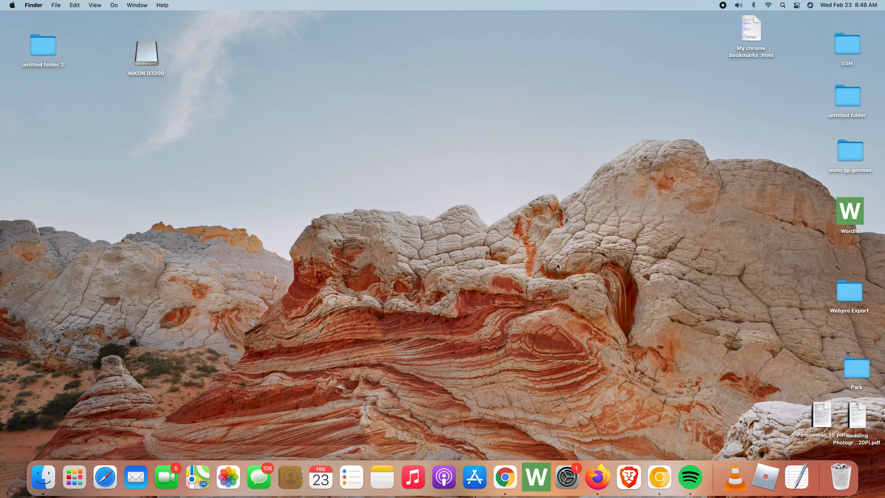
left_click(750, 31)
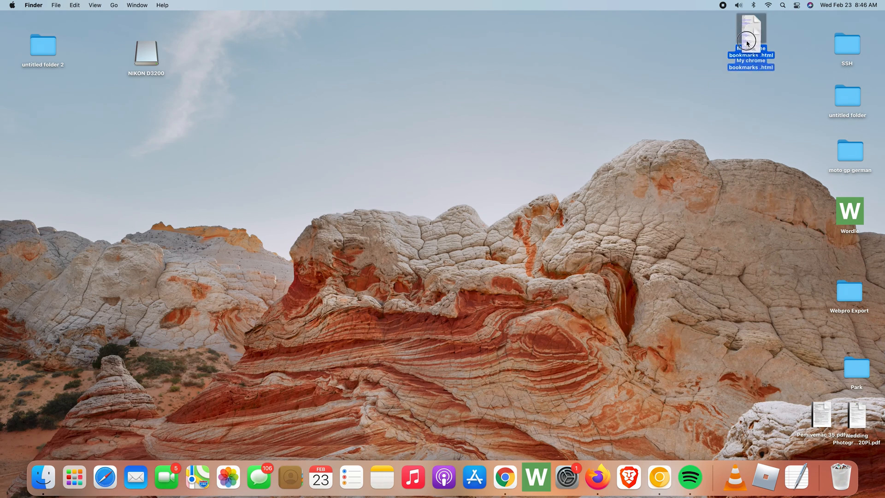
left_click_drag(750, 42, 452, 119)
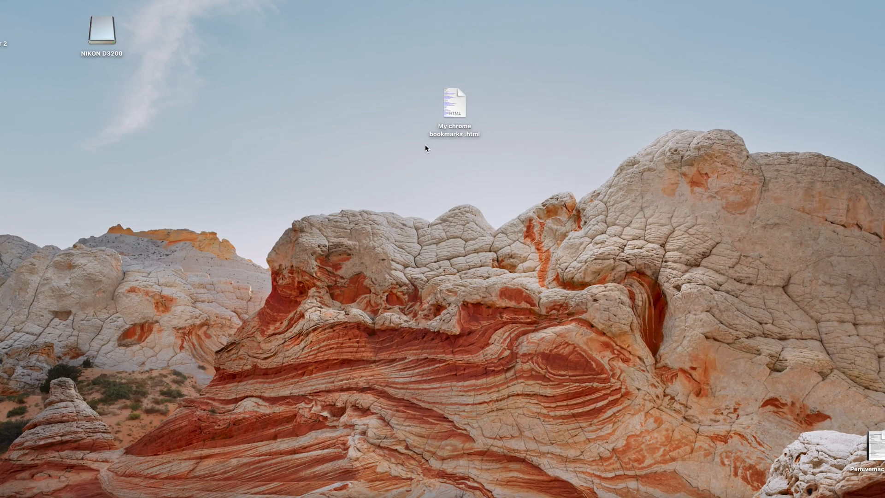
mouse_move(463, 169)
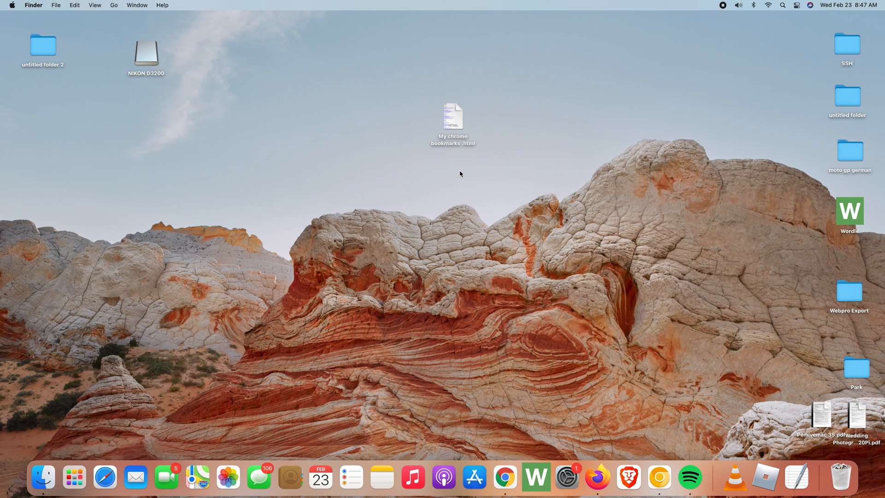
mouse_move(456, 164)
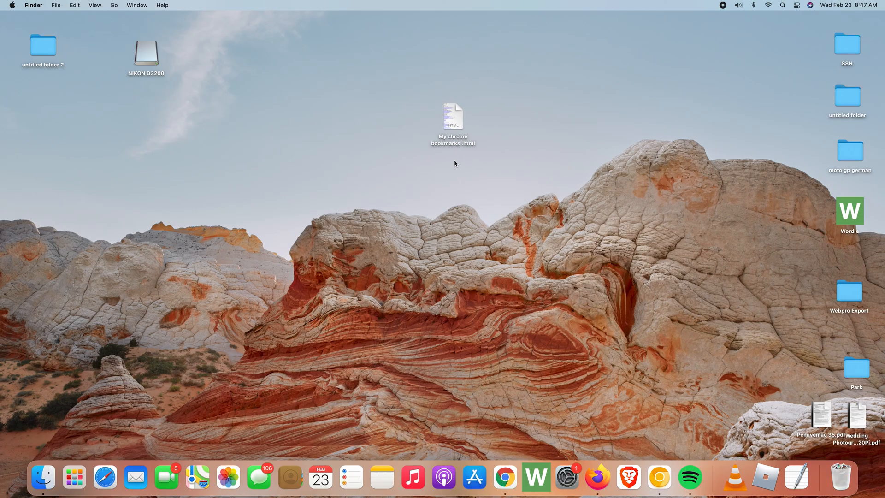